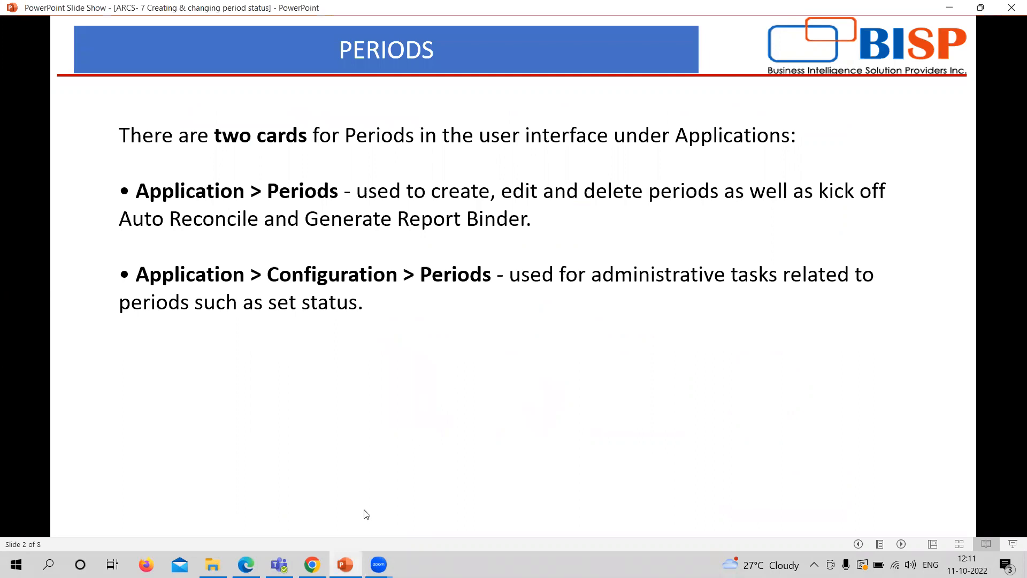
Bring up the Account Reconciliation home page in Chrome
{"action": "left_click", "coordinate": [312, 564]}
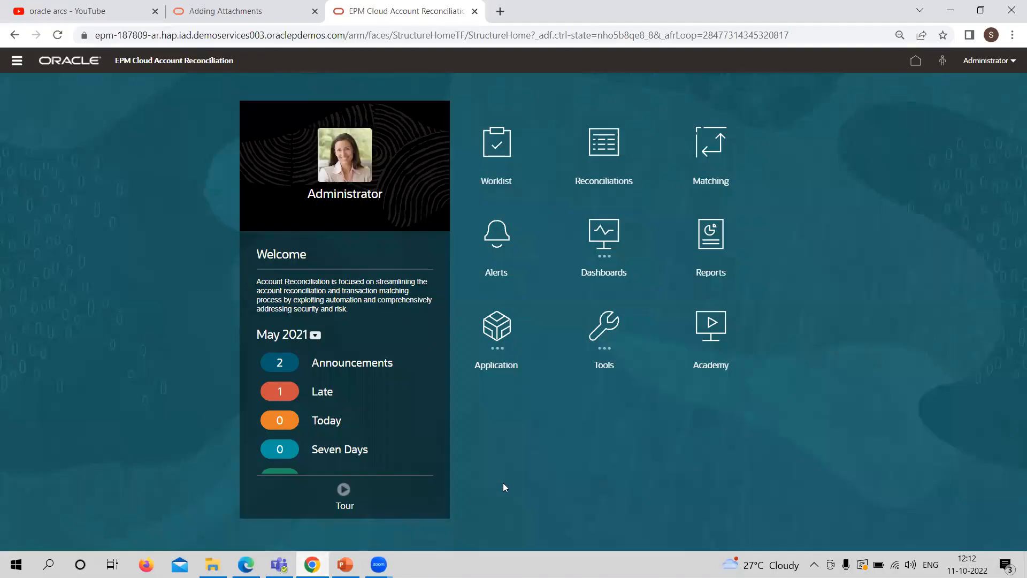
{"action": "mouse_move", "coordinate": [508, 345]}
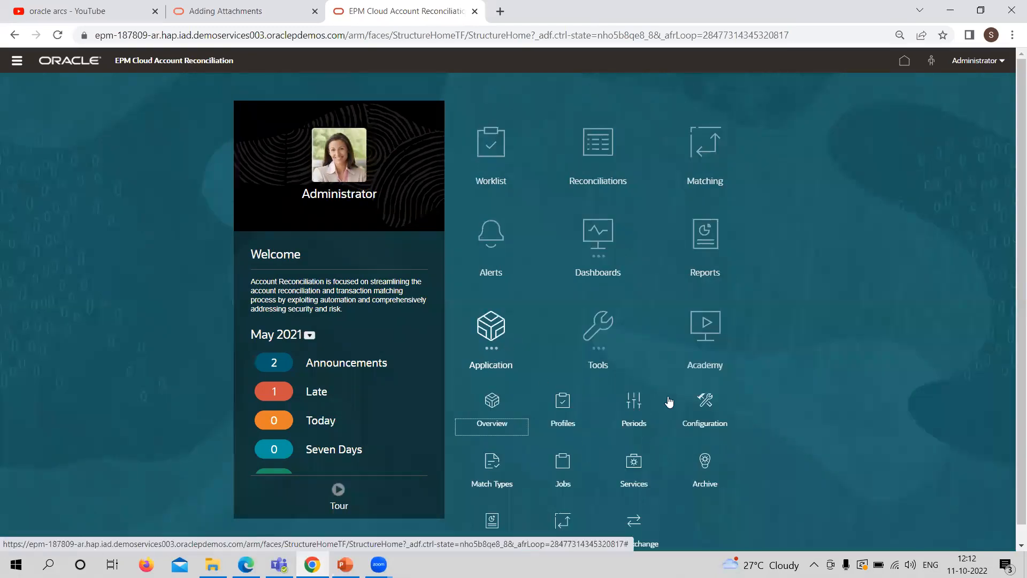
{"action": "mouse_move", "coordinate": [612, 429]}
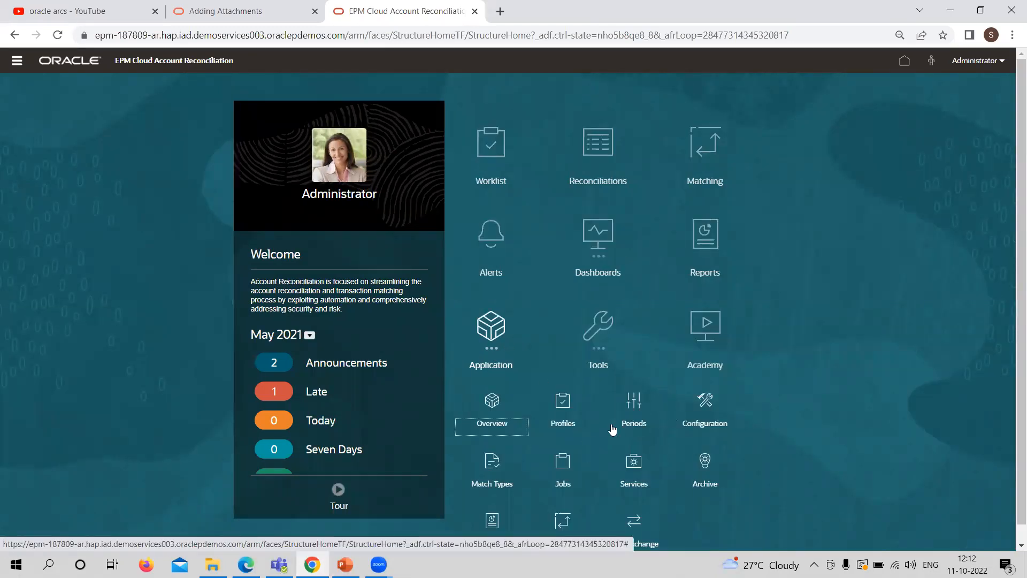
{"action": "mouse_move", "coordinate": [704, 400]}
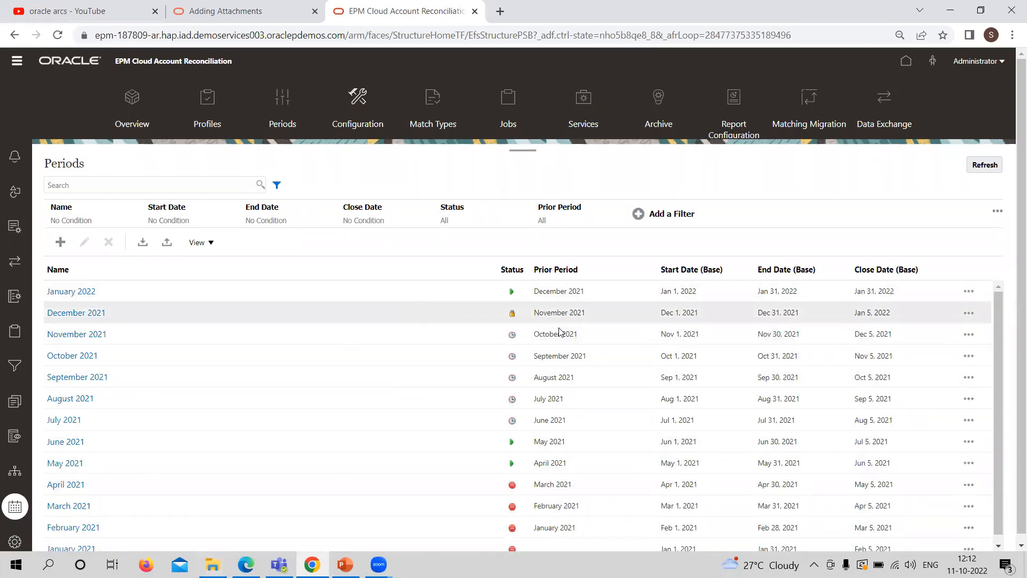
{"action": "mouse_move", "coordinate": [760, 313]}
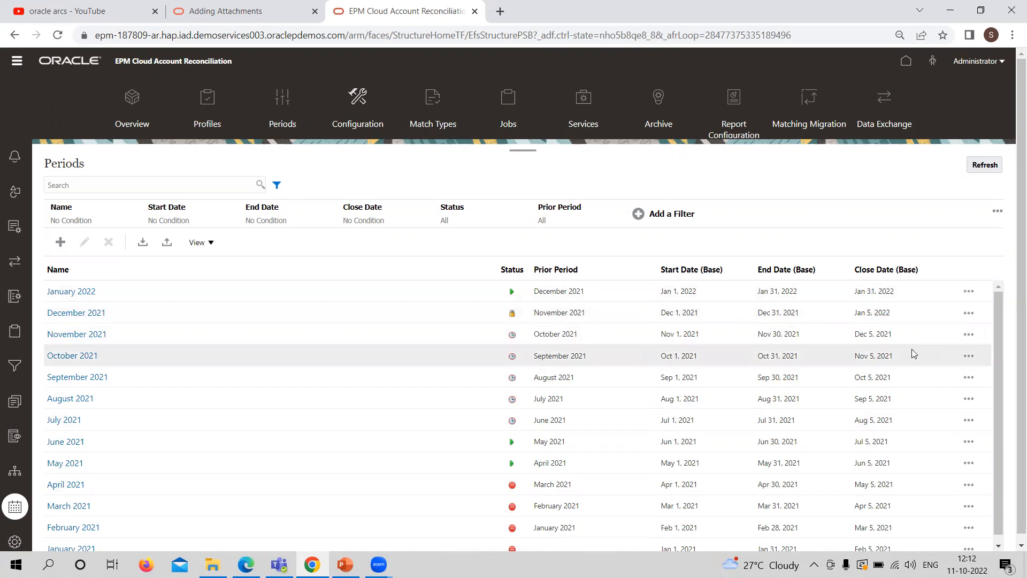
{"action": "mouse_move", "coordinate": [969, 291]}
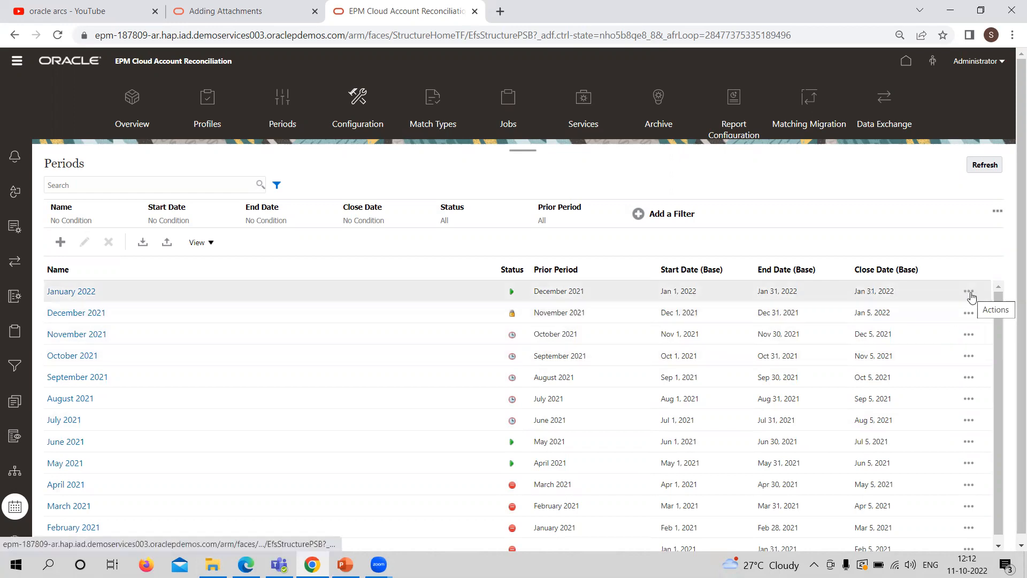
{"action": "mouse_move", "coordinate": [336, 313]}
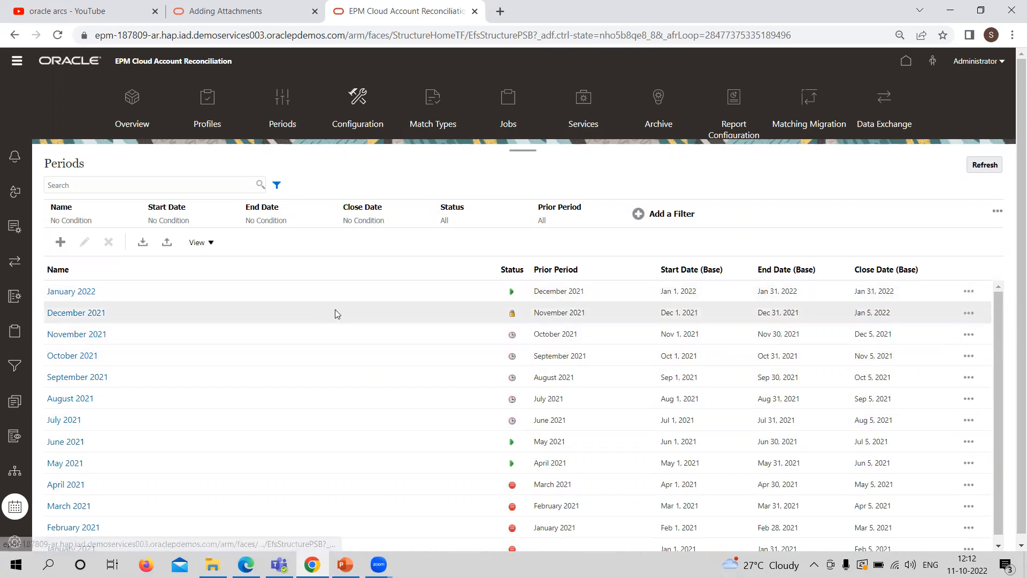
{"action": "mouse_move", "coordinate": [304, 233]}
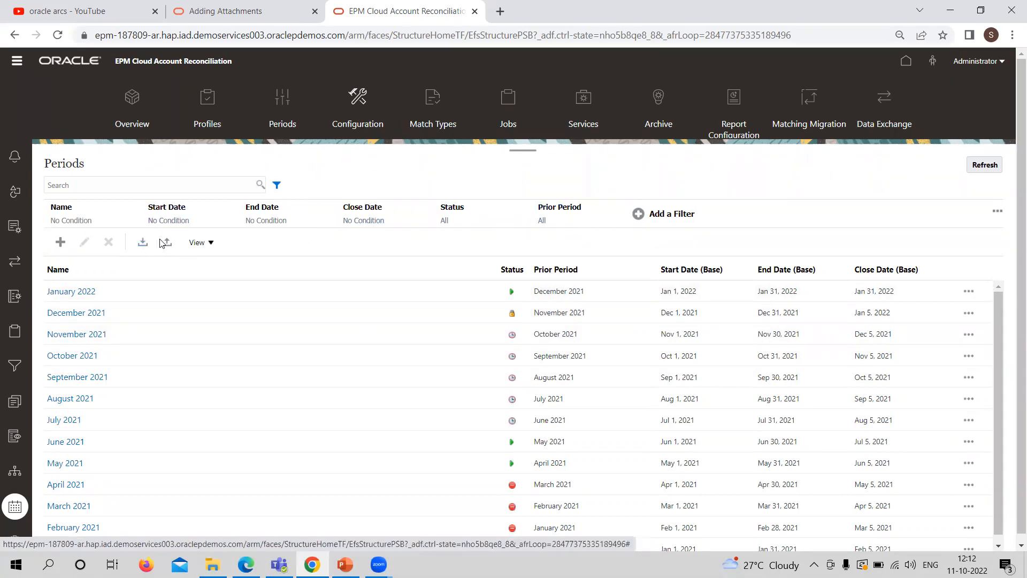
{"action": "mouse_move", "coordinate": [143, 242]}
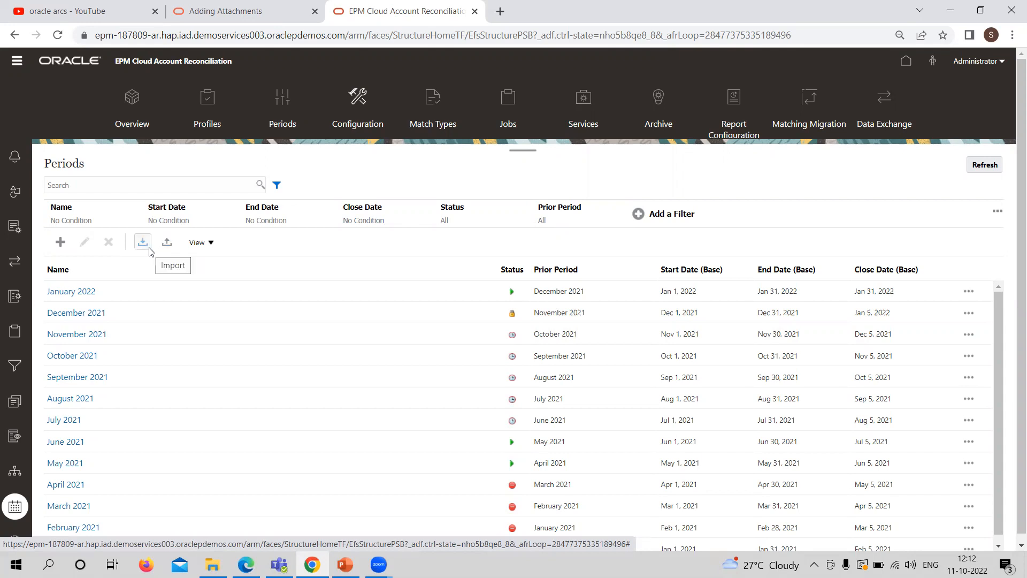
{"action": "mouse_move", "coordinate": [220, 231]}
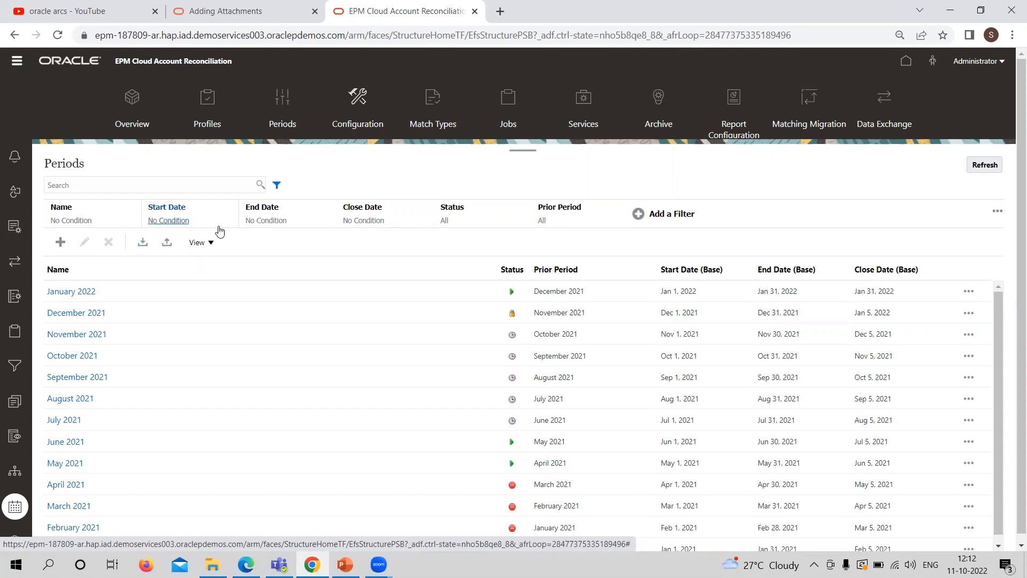
{"action": "left_click", "coordinate": [198, 242]}
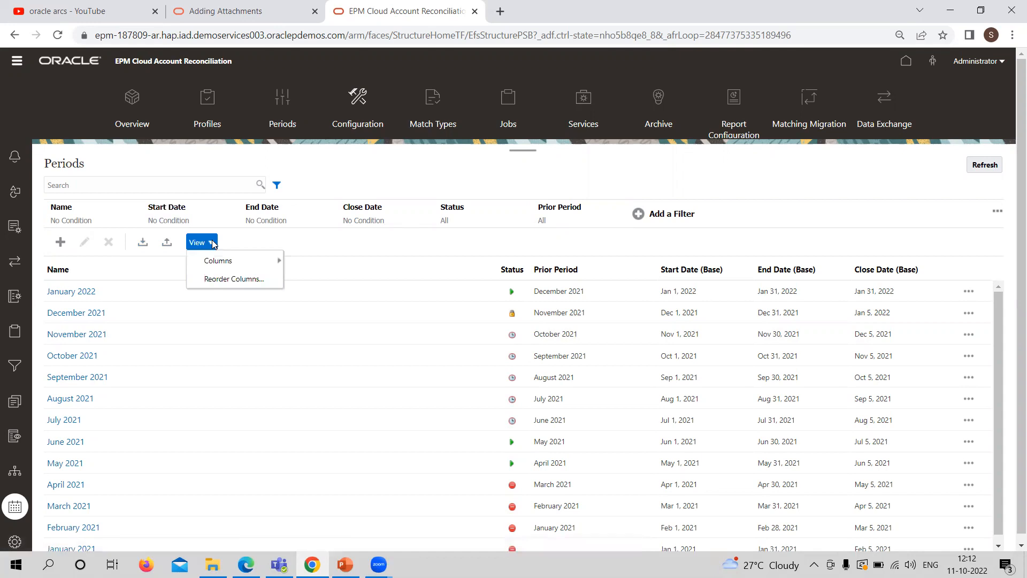
{"action": "mouse_move", "coordinate": [217, 260]}
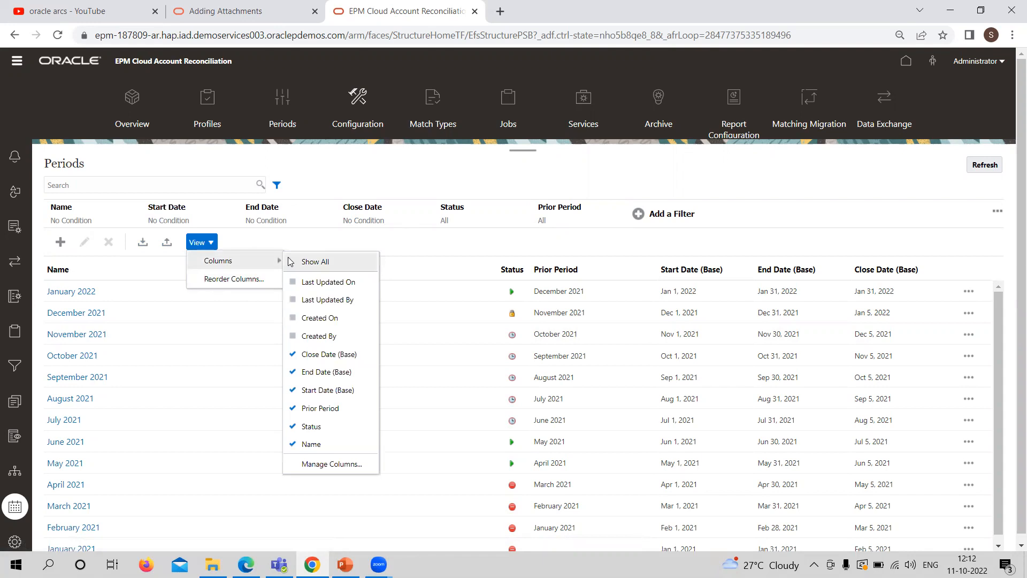
{"action": "mouse_move", "coordinate": [286, 263]}
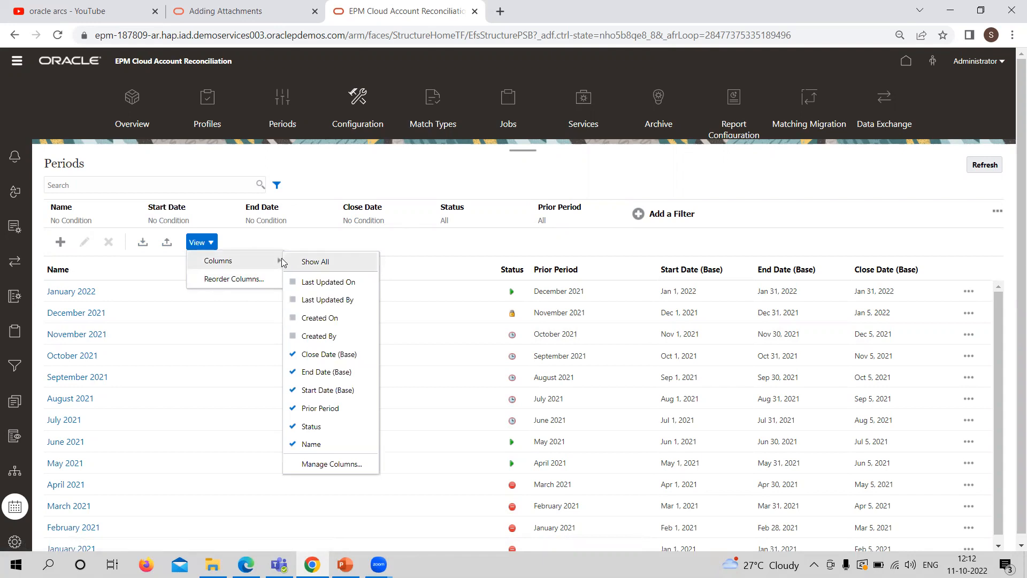
{"action": "left_click", "coordinate": [266, 242]}
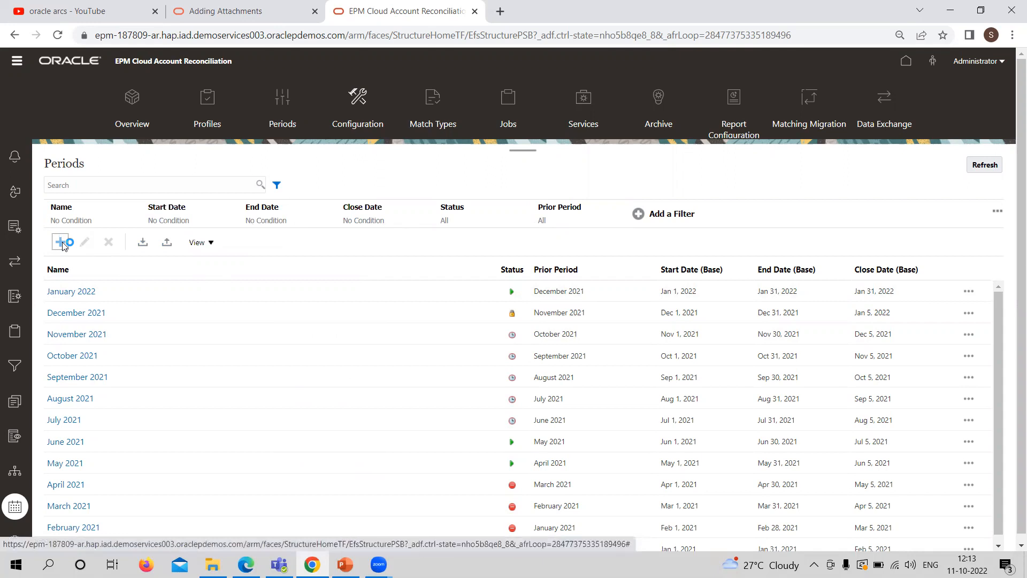
Create a new period named February 2022 with January 2022 as prior period
{"action": "left_click", "coordinate": [60, 242]}
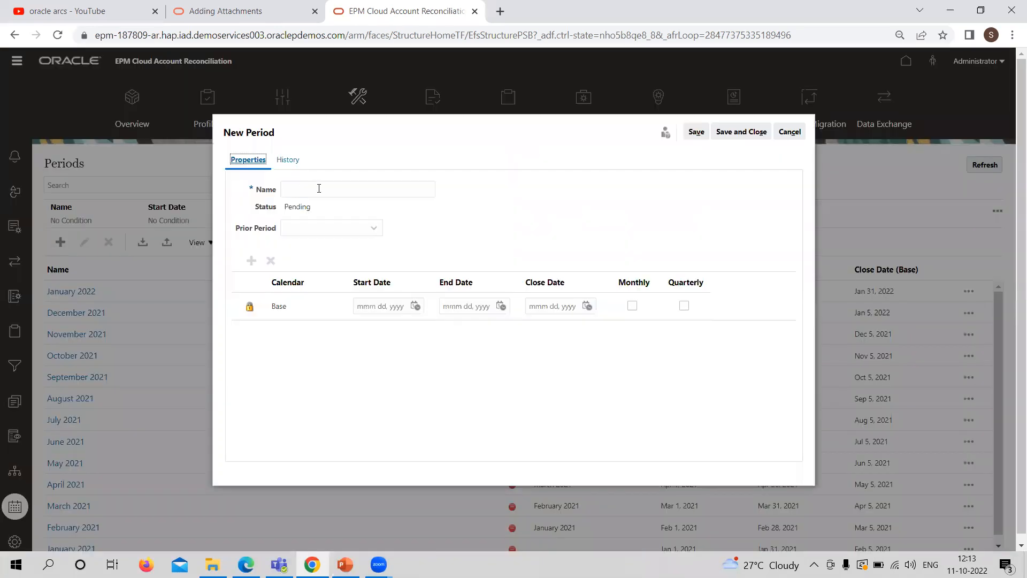
{"action": "type", "text": "February"}
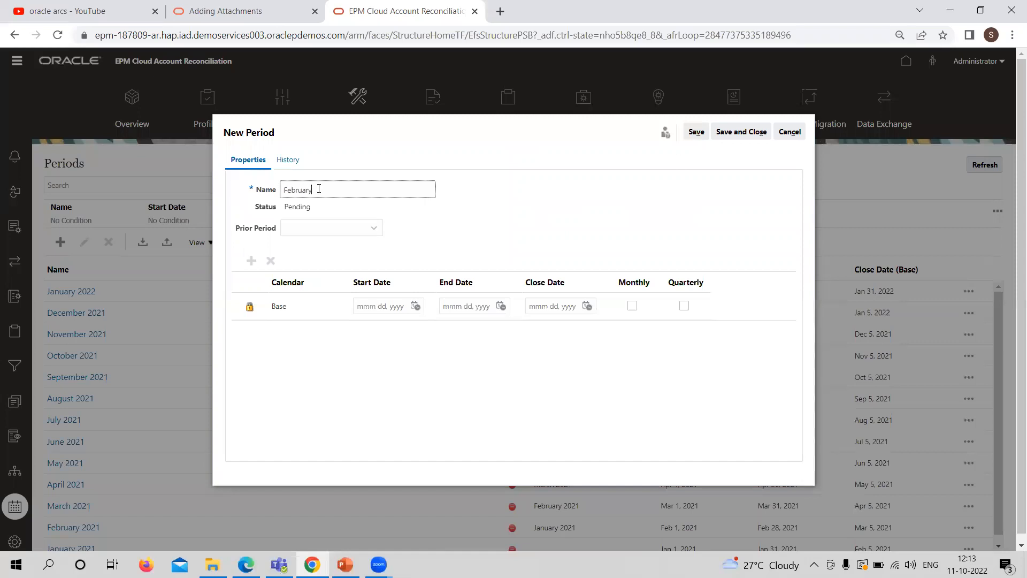
{"action": "type", "text": "2022"}
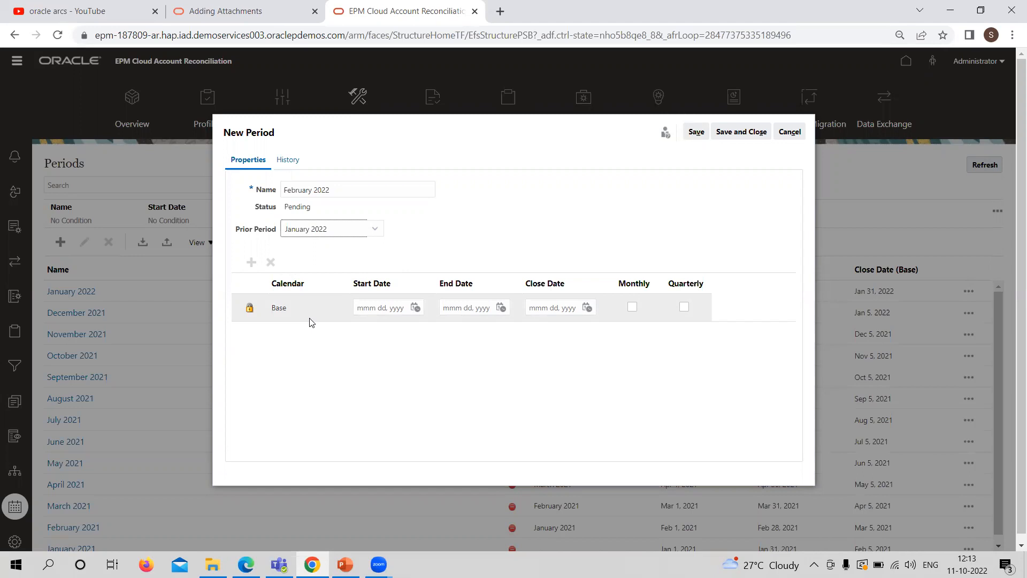
Enter base calendar dates: start Feb 1, 2022; end and close Feb 28, 2022
{"action": "left_click", "coordinate": [383, 307]}
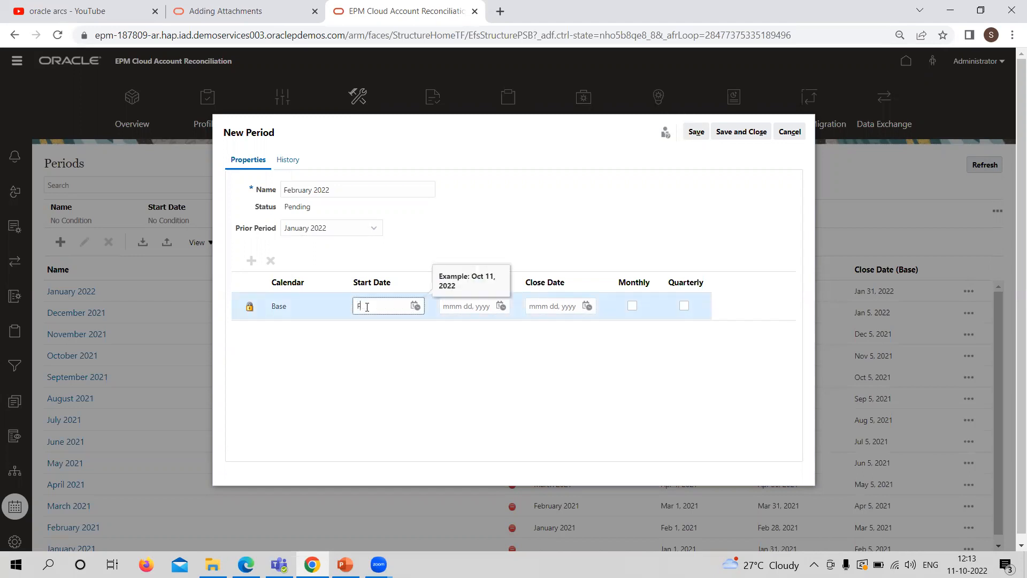
{"action": "type", "text": "Feb"}
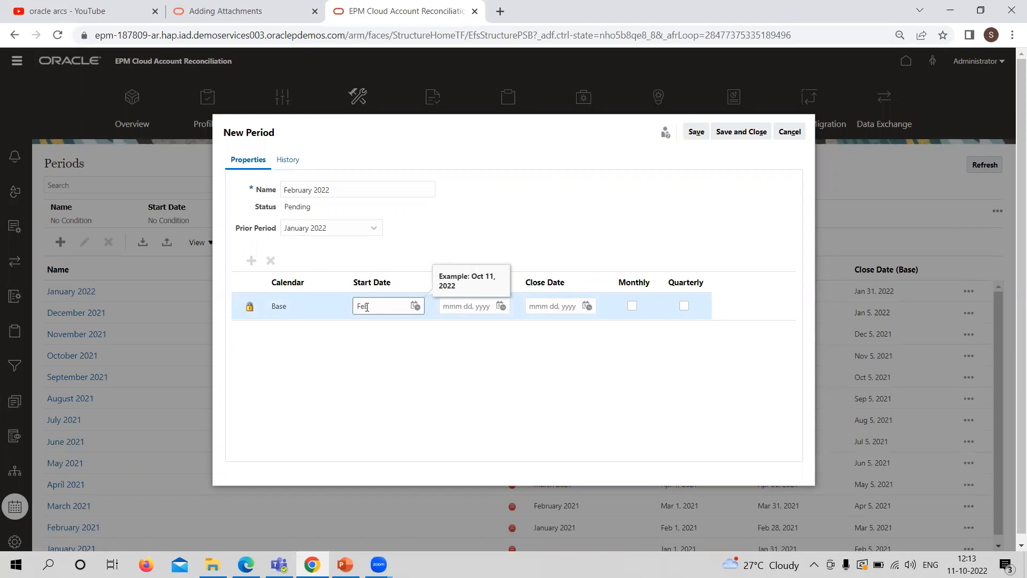
{"action": "type", "text": "01"}
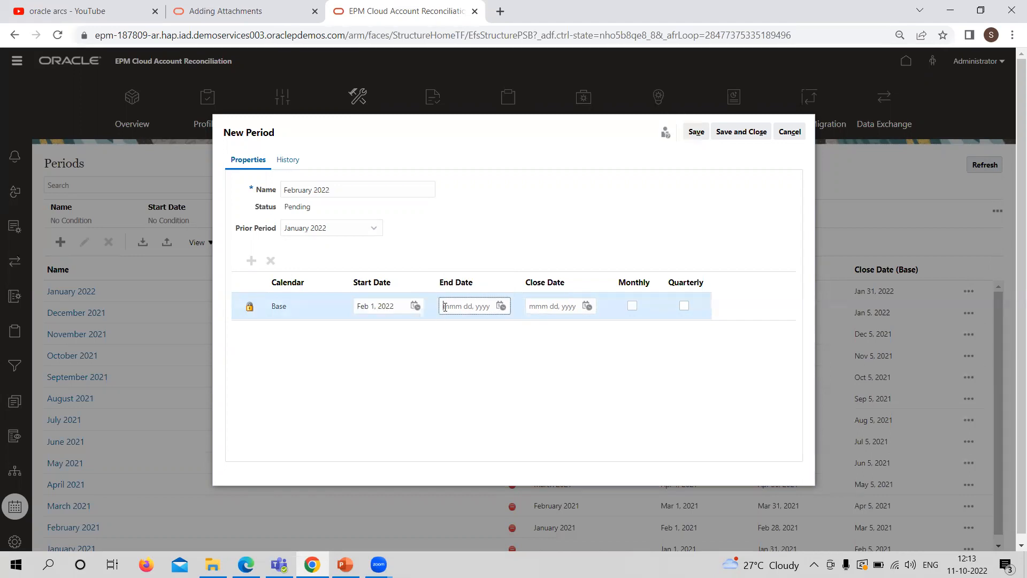
{"action": "type", "text": "Feb 1, 2022"}
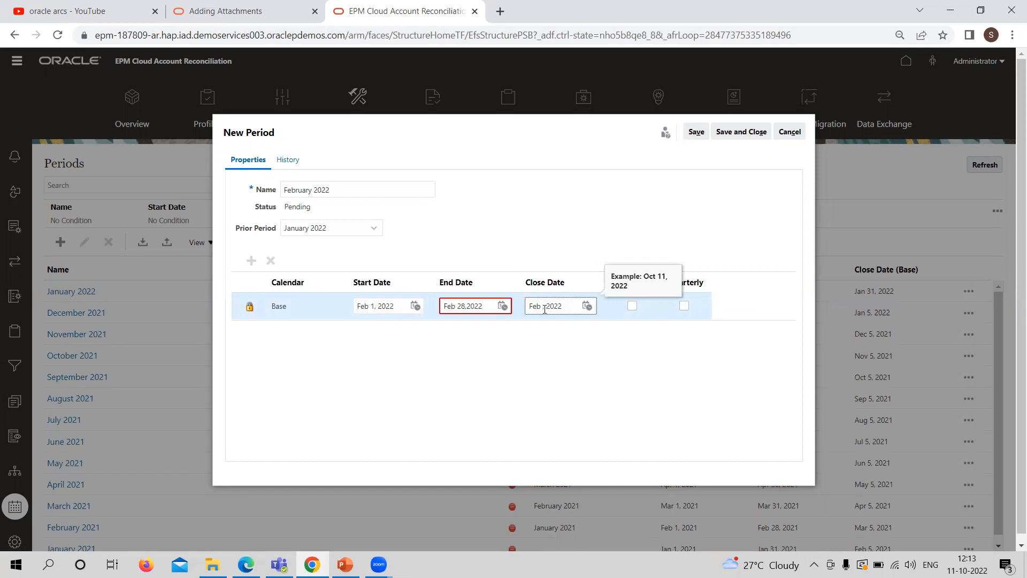
{"action": "type", "text": "Feb 28, 2022"}
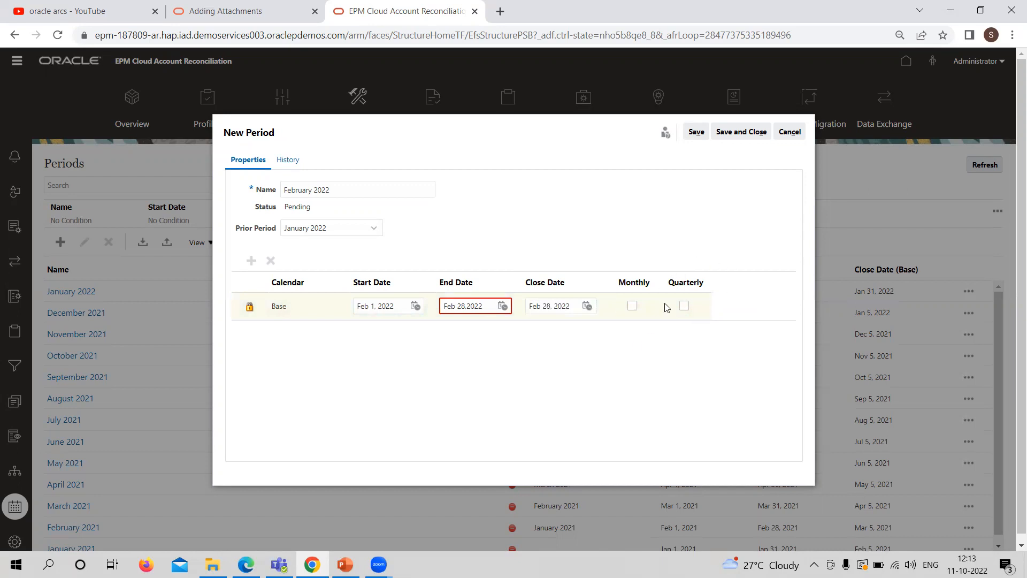
{"action": "mouse_move", "coordinate": [651, 323]}
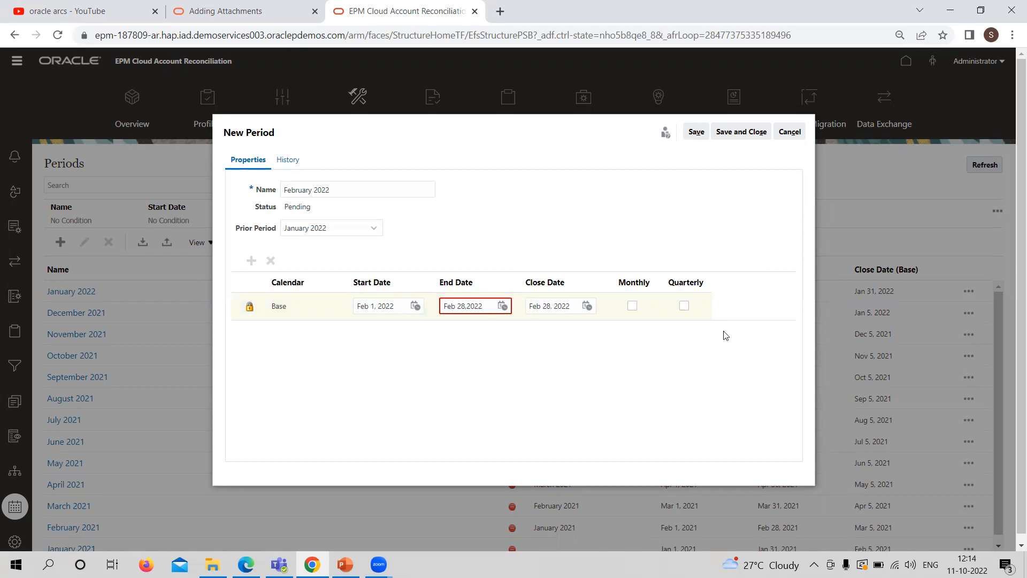
{"action": "mouse_move", "coordinate": [660, 351]}
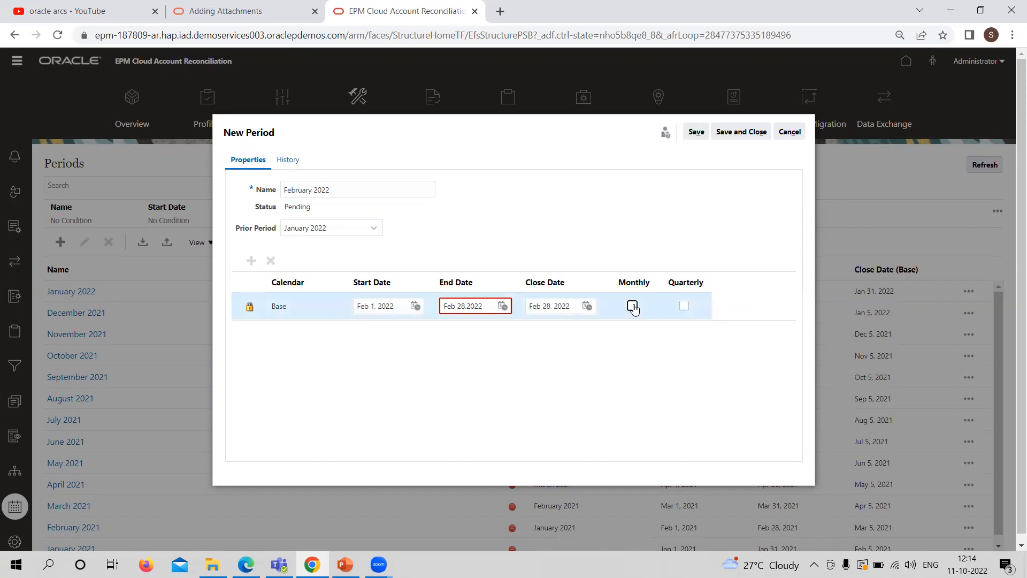
Mark February 2022 as monthly and save the period
{"action": "left_click", "coordinate": [633, 306]}
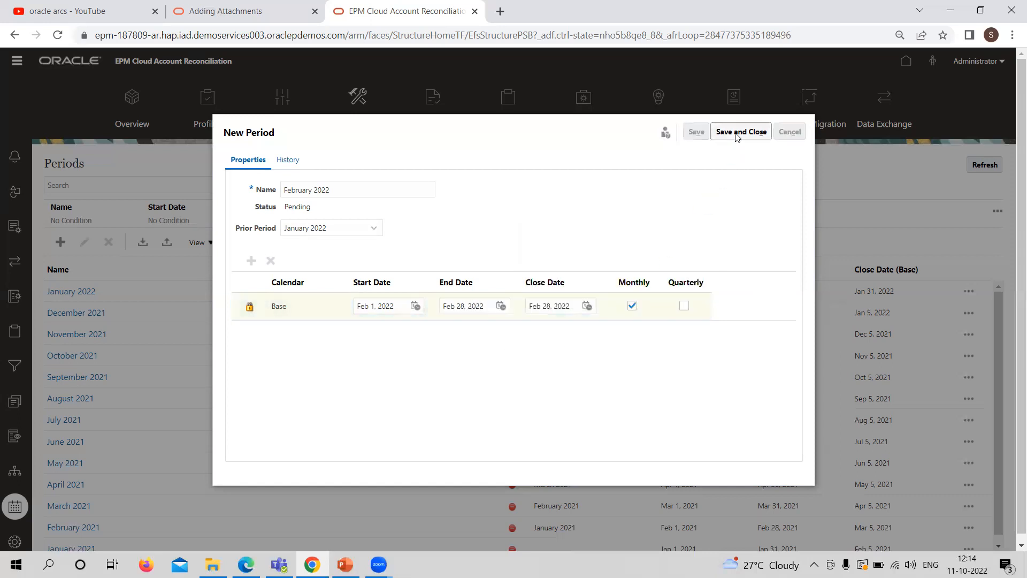
{"action": "left_click", "coordinate": [740, 131]}
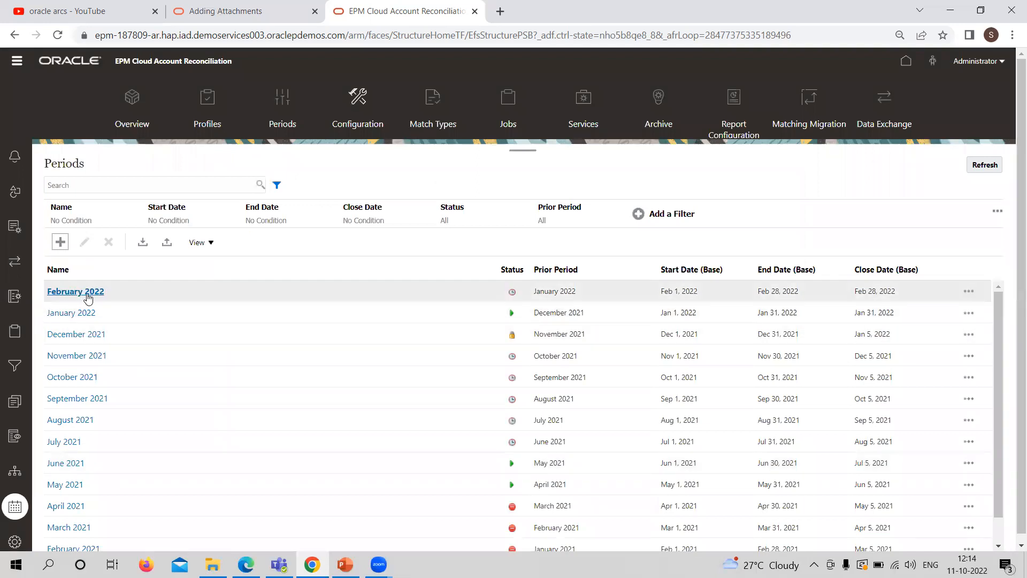
{"action": "mouse_move", "coordinate": [575, 296]}
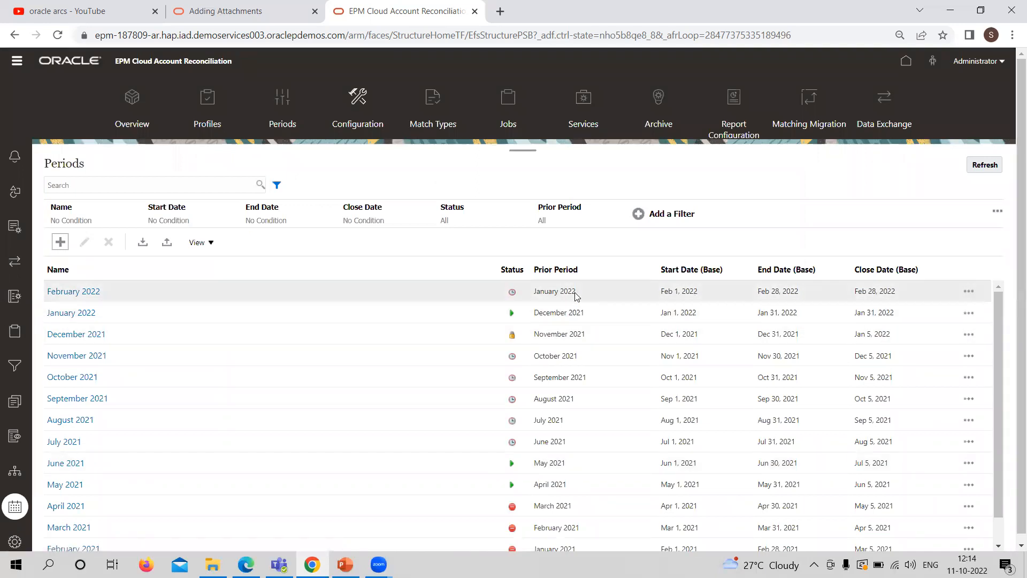
{"action": "left_click", "coordinate": [71, 312]}
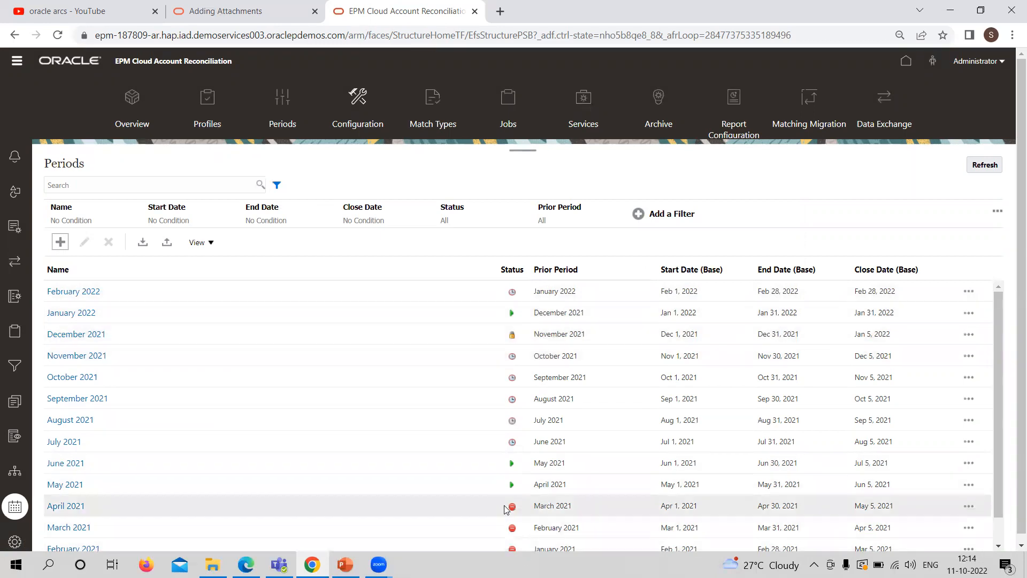
{"action": "mouse_move", "coordinate": [512, 505]}
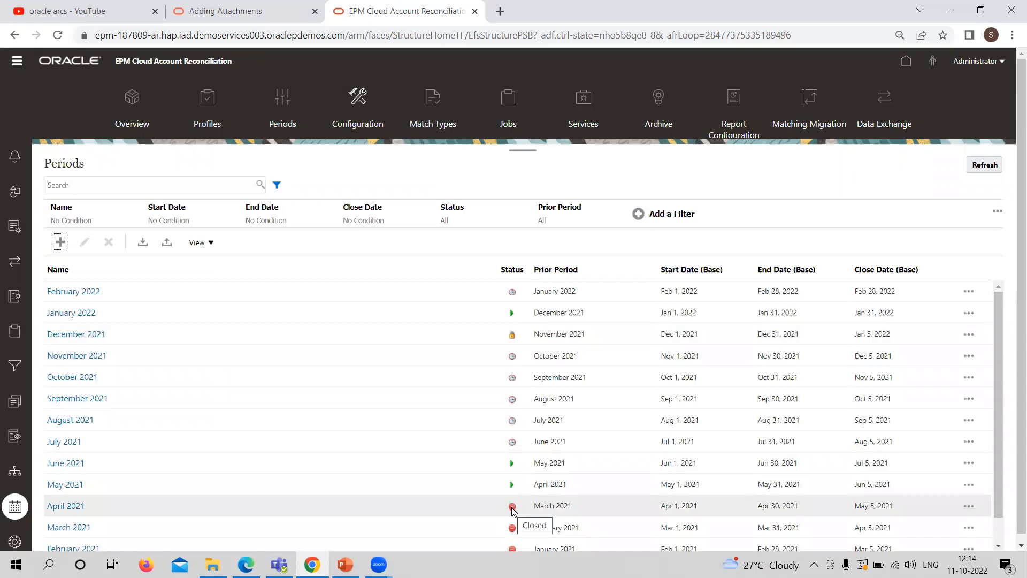
{"action": "mouse_move", "coordinate": [292, 496]}
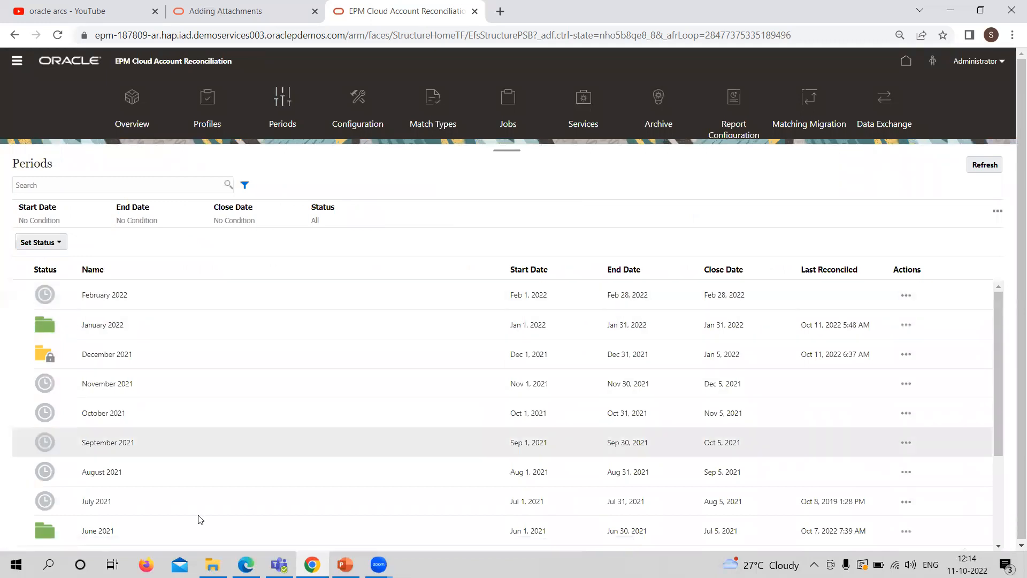
{"action": "mouse_move", "coordinate": [394, 482]}
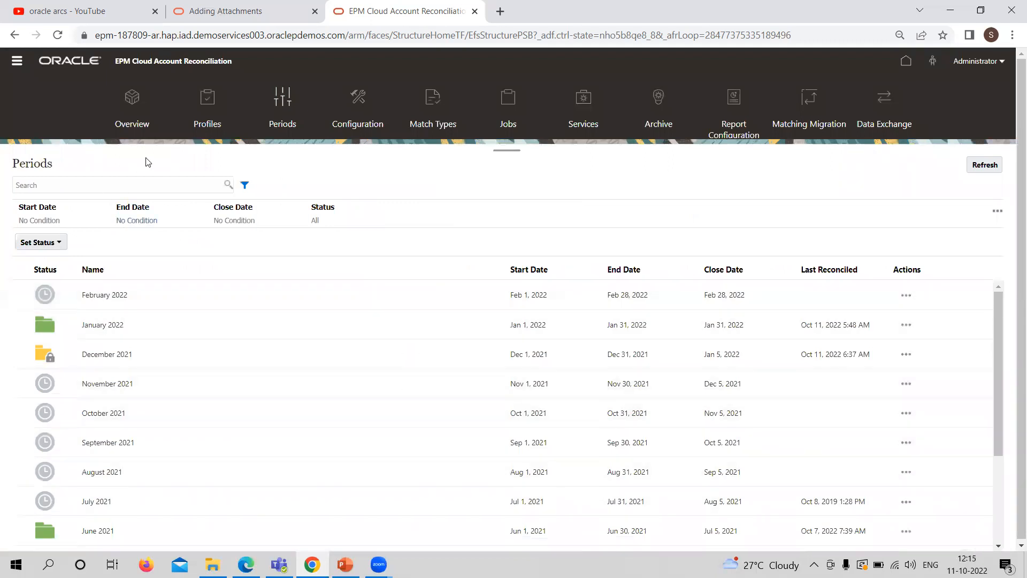
{"action": "mouse_move", "coordinate": [408, 242]}
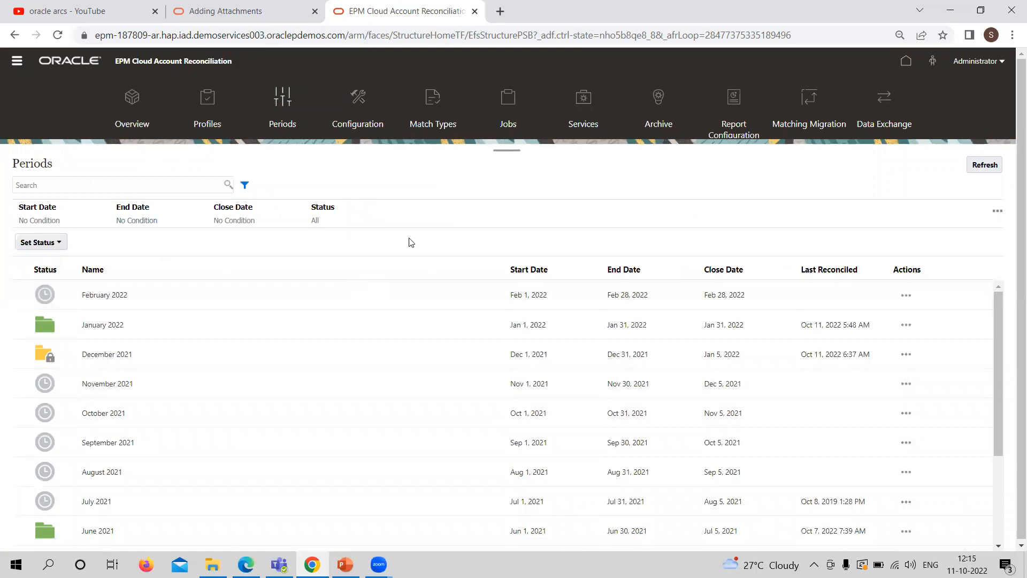
Open the operational Periods view listing February 2022 as Pending
{"action": "left_click", "coordinate": [104, 295]}
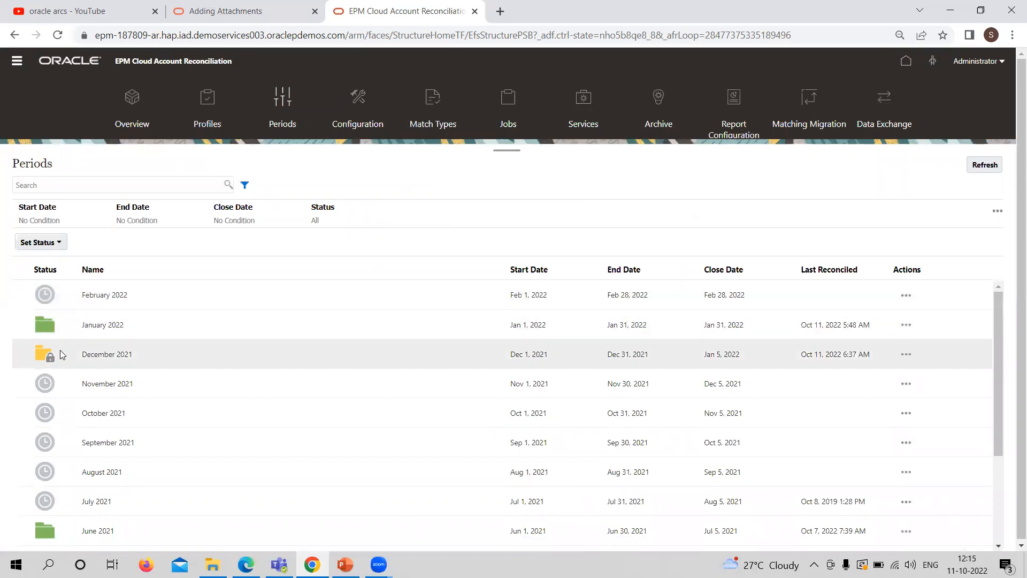
{"action": "mouse_move", "coordinate": [229, 413]}
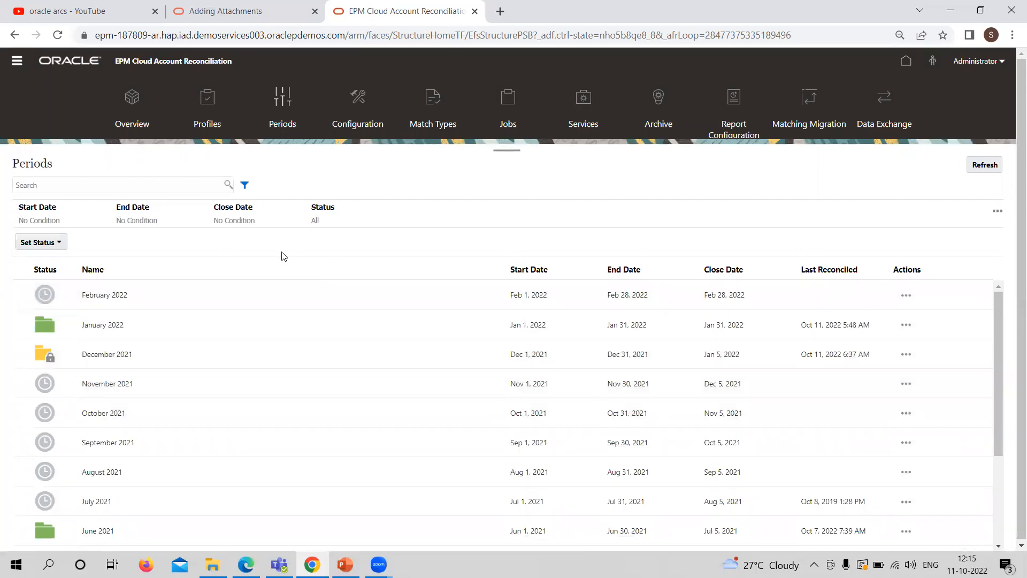
{"action": "mouse_move", "coordinate": [627, 324]}
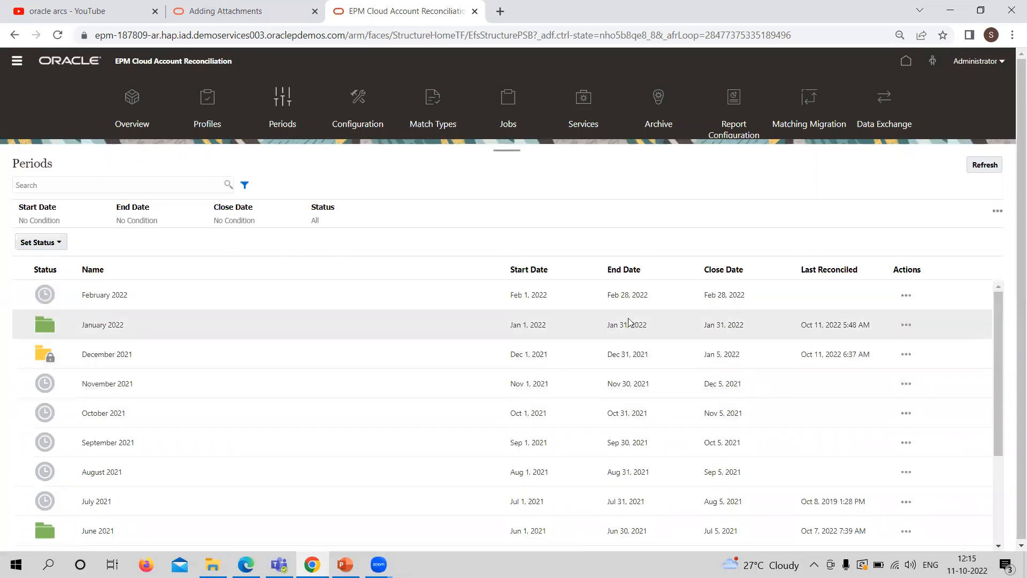
{"action": "mouse_move", "coordinate": [47, 277]}
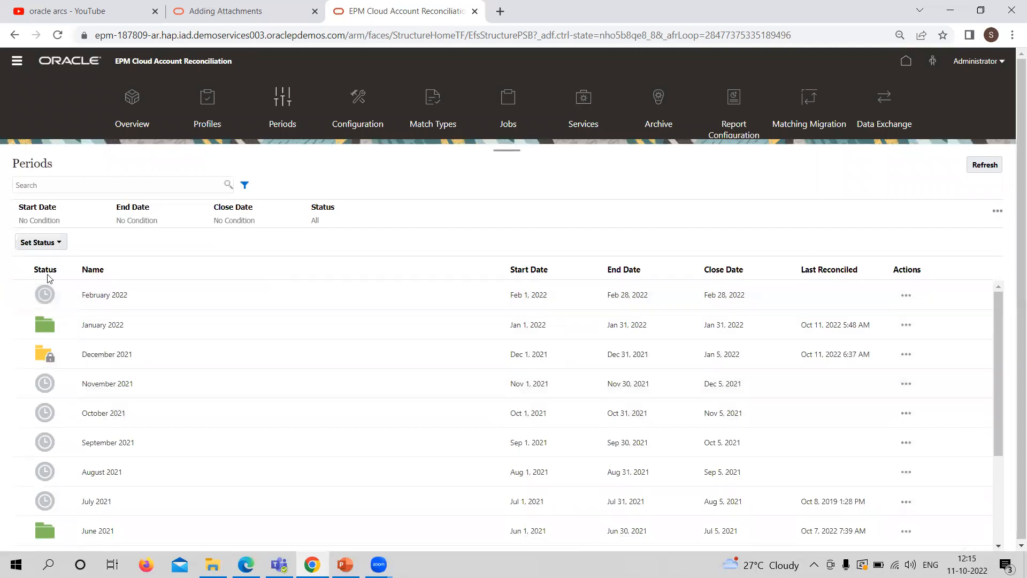
{"action": "mouse_move", "coordinate": [44, 294]}
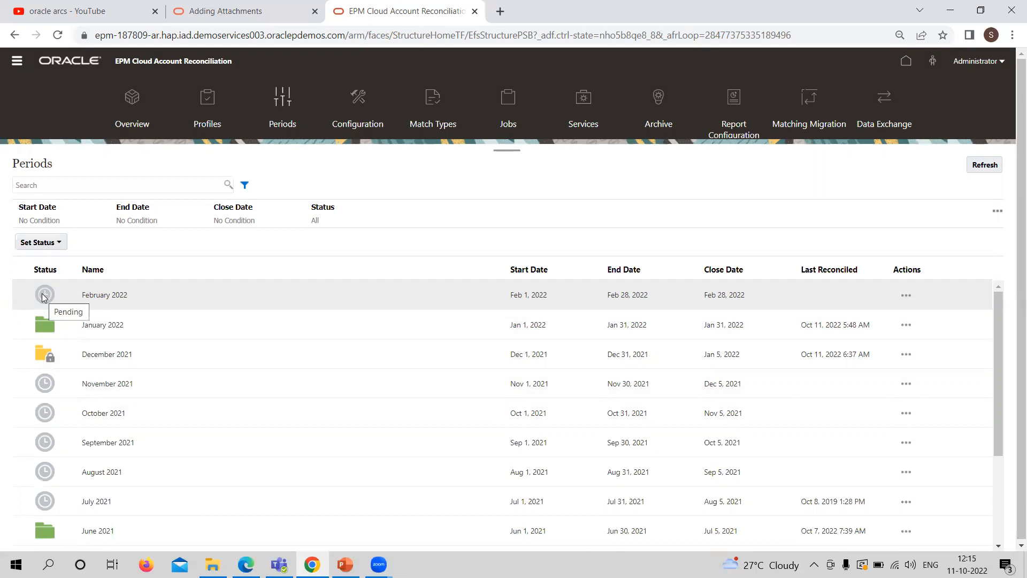
{"action": "mouse_move", "coordinate": [90, 295]}
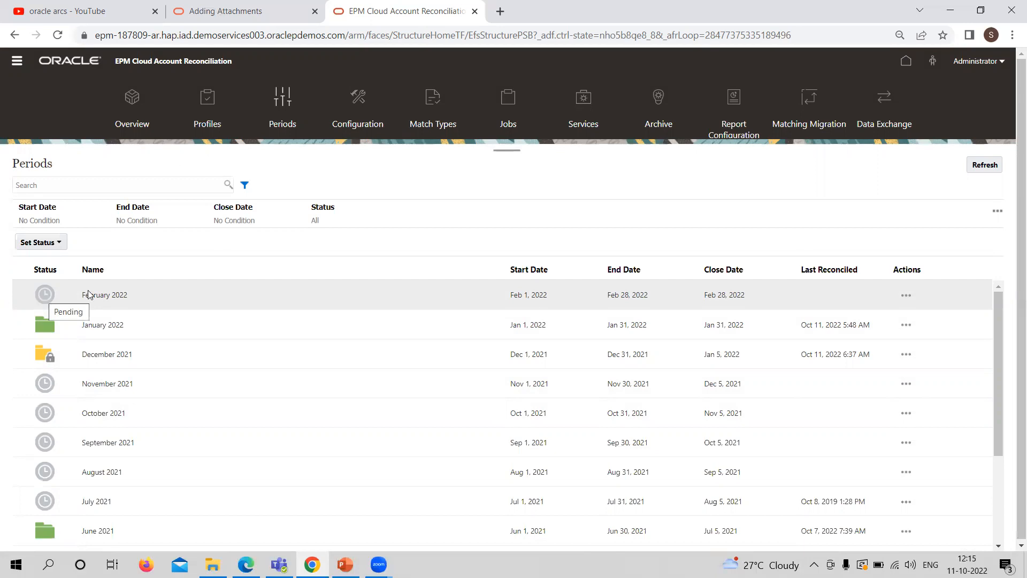
{"action": "mouse_move", "coordinate": [105, 306]}
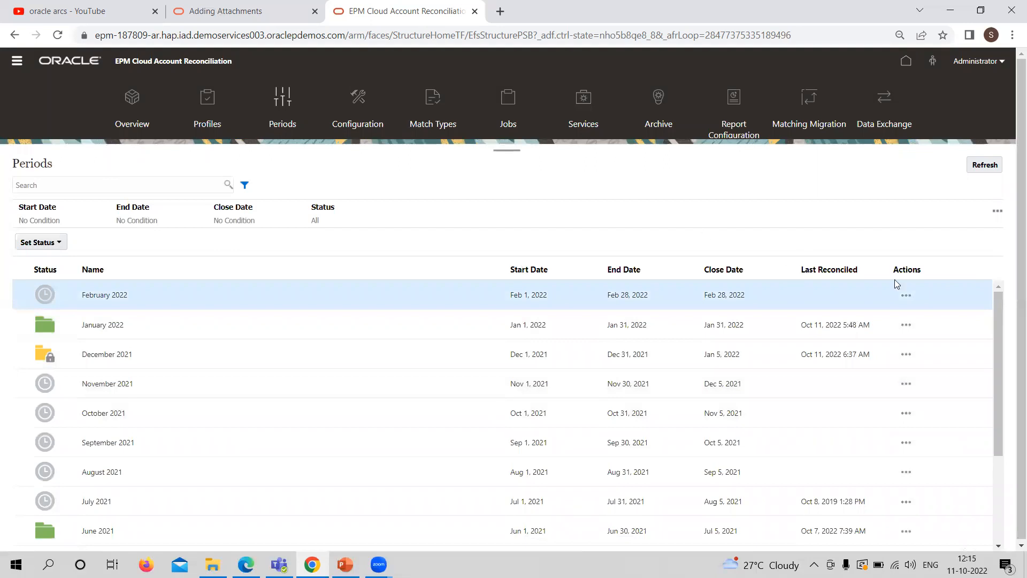
Set February 2022's status to Open from its Actions menu
{"action": "left_click", "coordinate": [906, 294]}
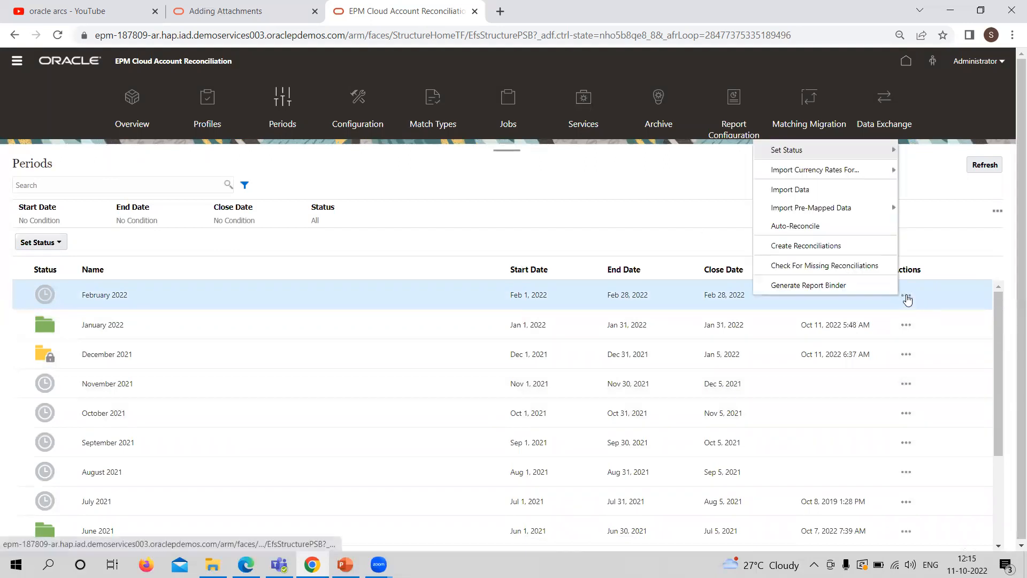
{"action": "mouse_move", "coordinate": [785, 149]}
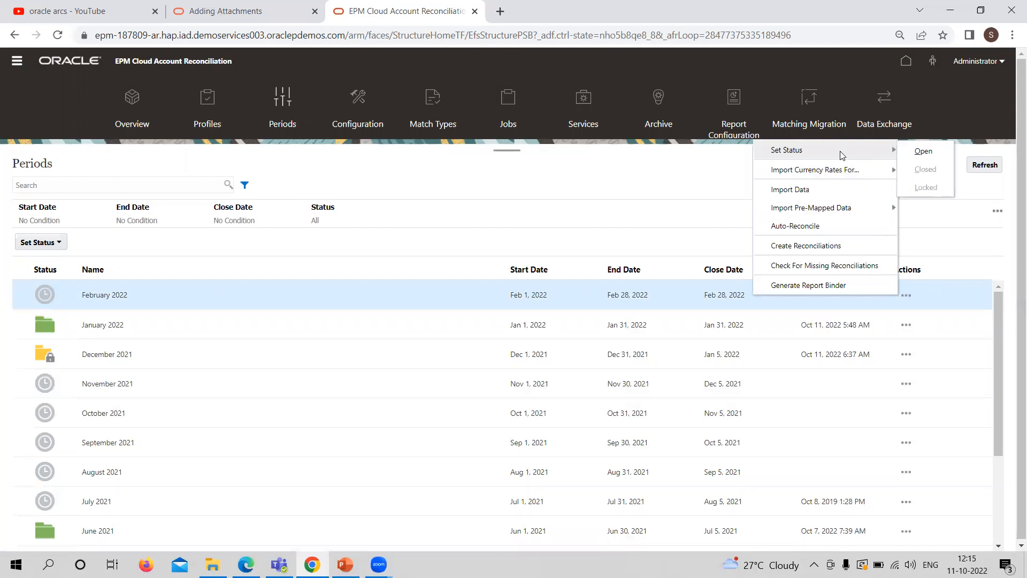
{"action": "mouse_move", "coordinate": [864, 158]}
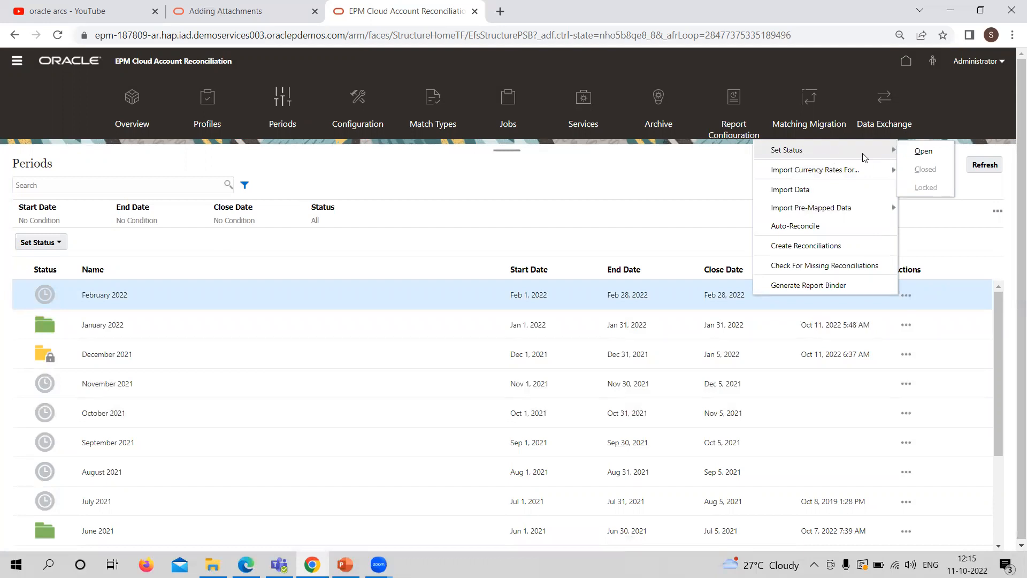
{"action": "mouse_move", "coordinate": [924, 151]}
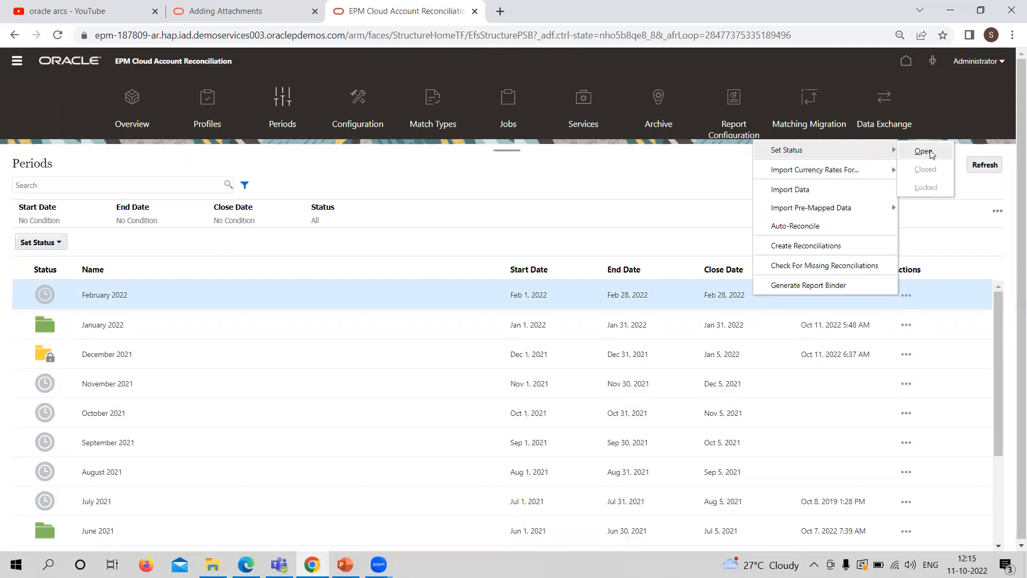
{"action": "left_click", "coordinate": [923, 151]}
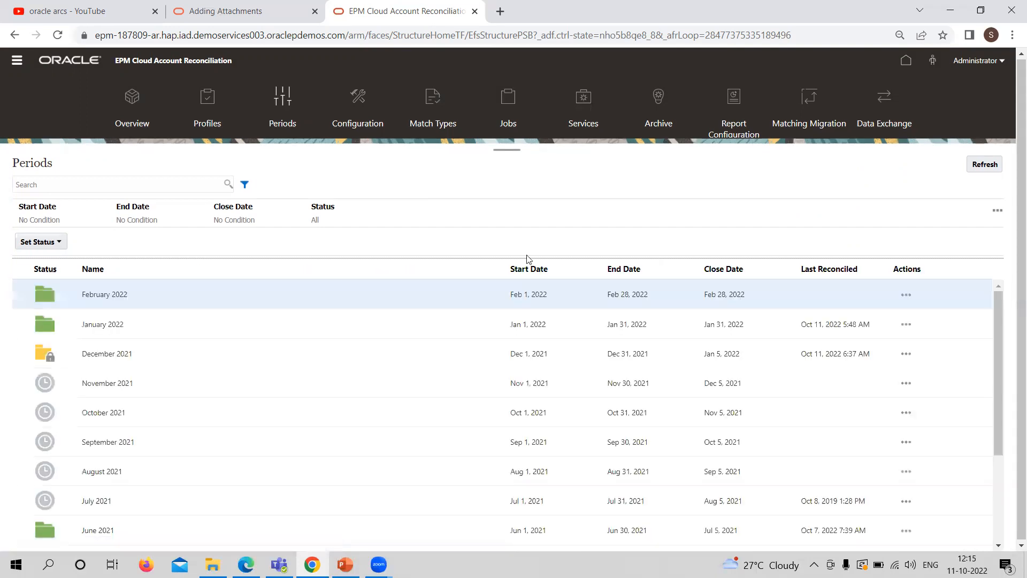
{"action": "mouse_move", "coordinate": [88, 301]}
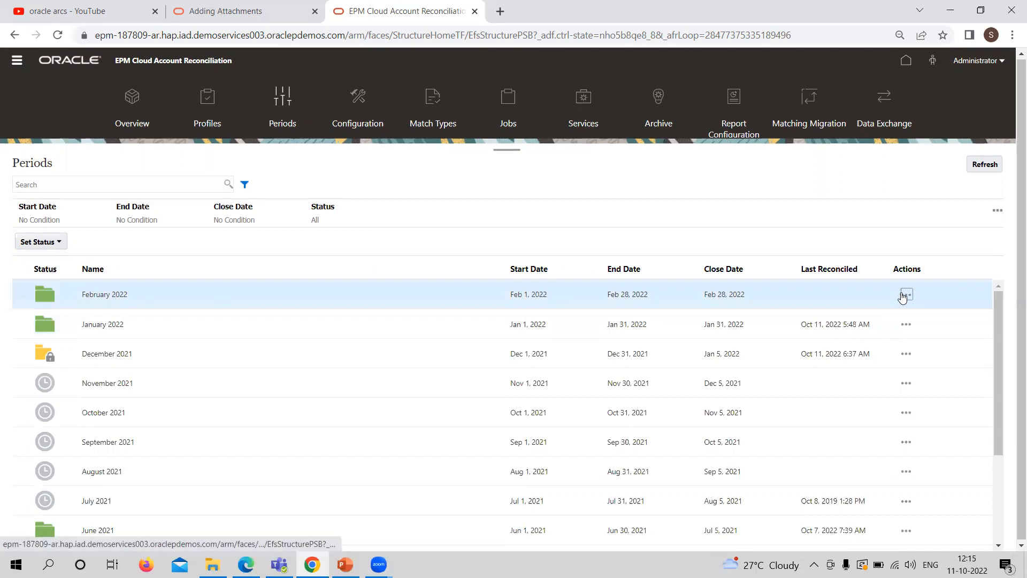
{"action": "left_click", "coordinate": [906, 294]}
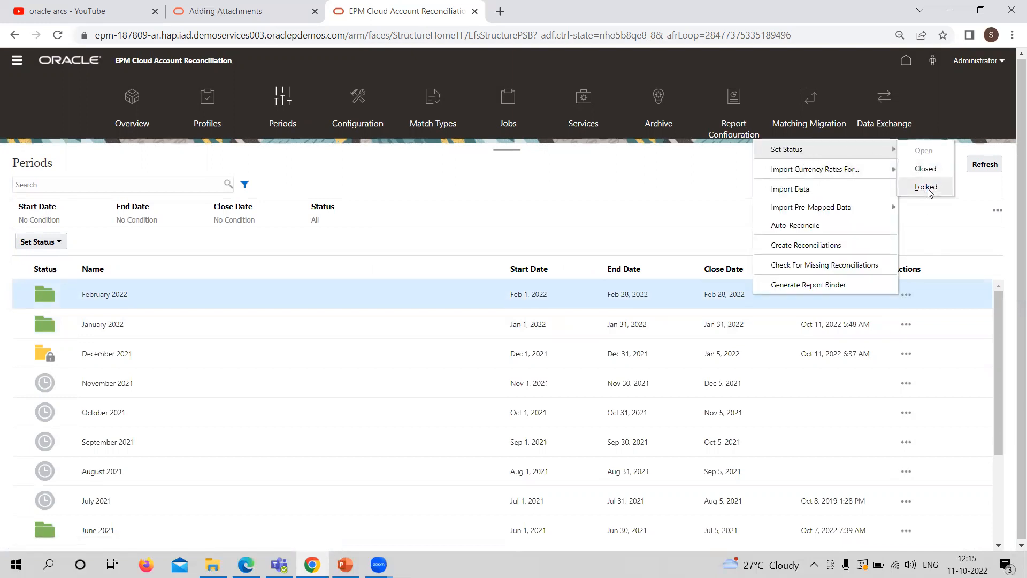
{"action": "mouse_move", "coordinate": [560, 229]}
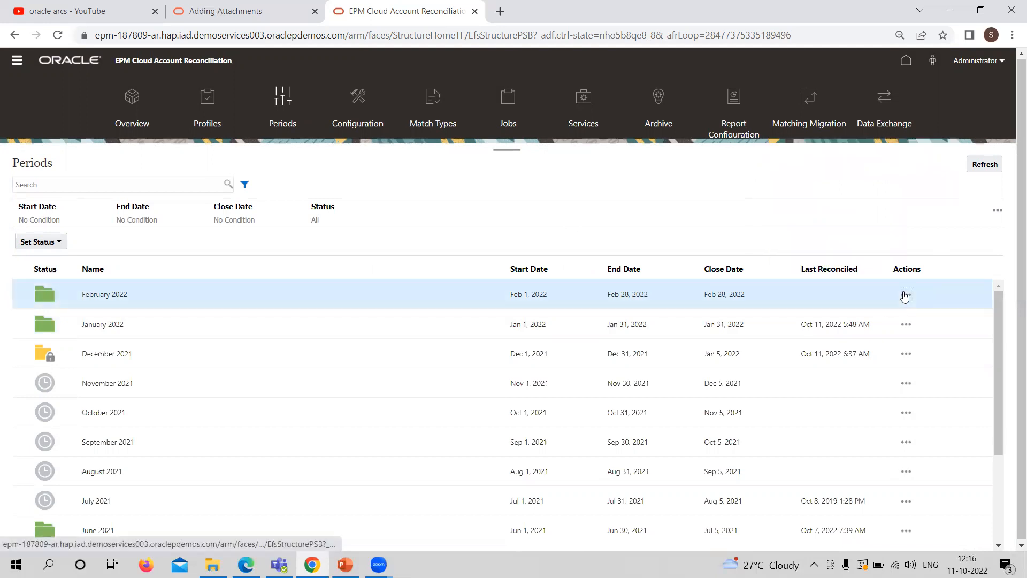
{"action": "left_click", "coordinate": [907, 294]}
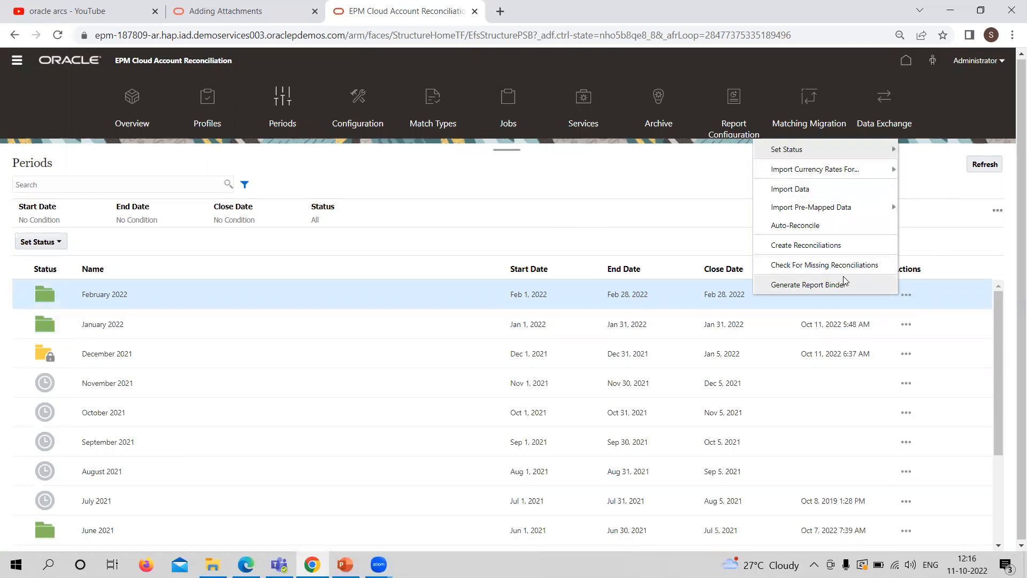
{"action": "mouse_move", "coordinate": [852, 267]}
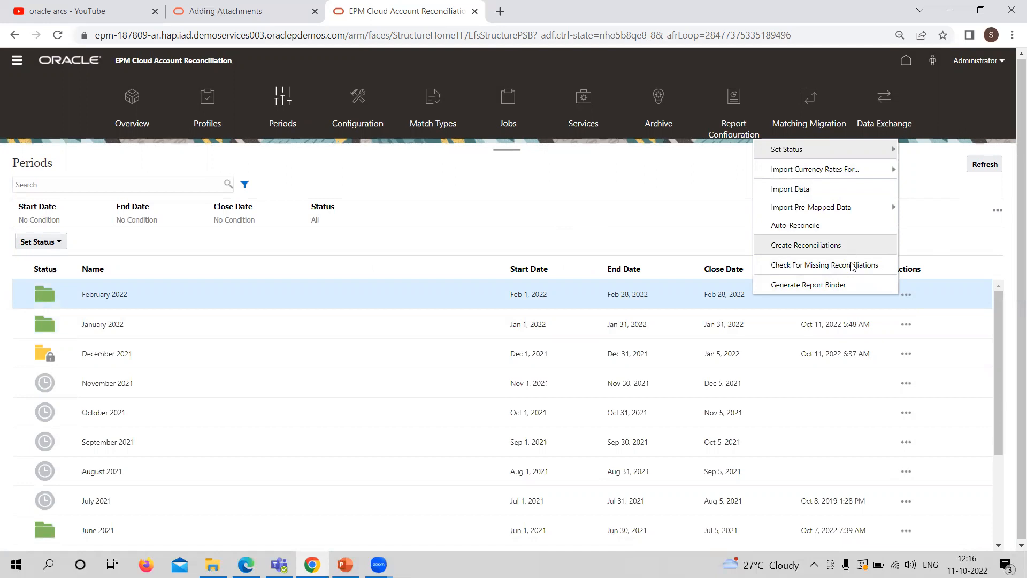
{"action": "mouse_move", "coordinate": [809, 284]}
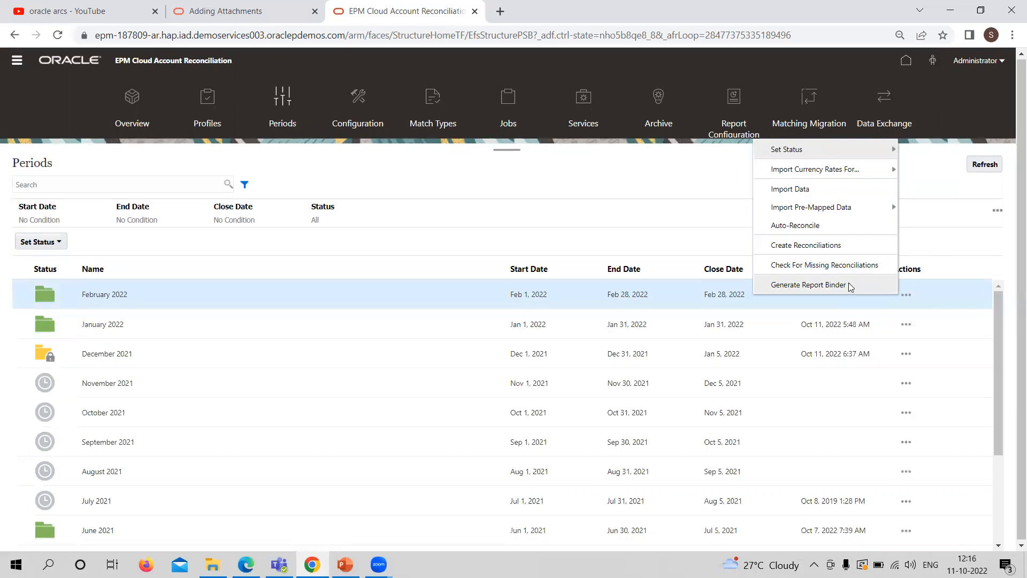
{"action": "mouse_move", "coordinate": [616, 379]}
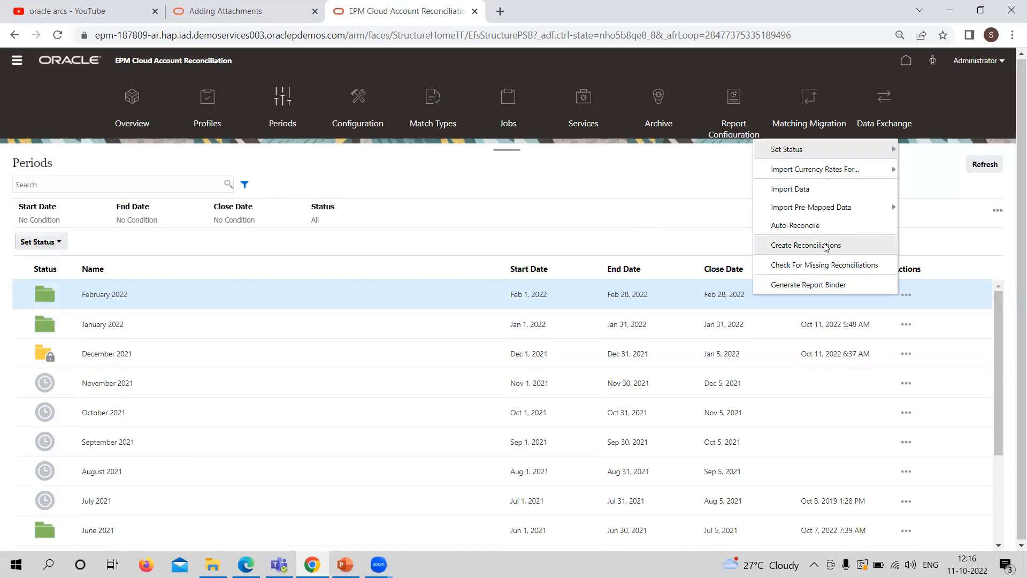
{"action": "mouse_move", "coordinate": [845, 248]}
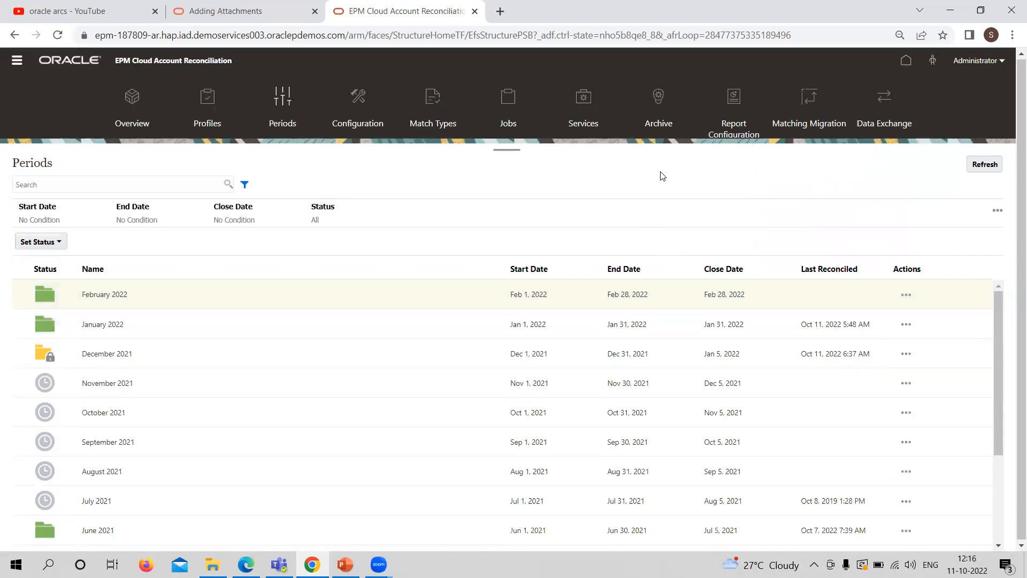
{"action": "left_click", "coordinate": [105, 295]}
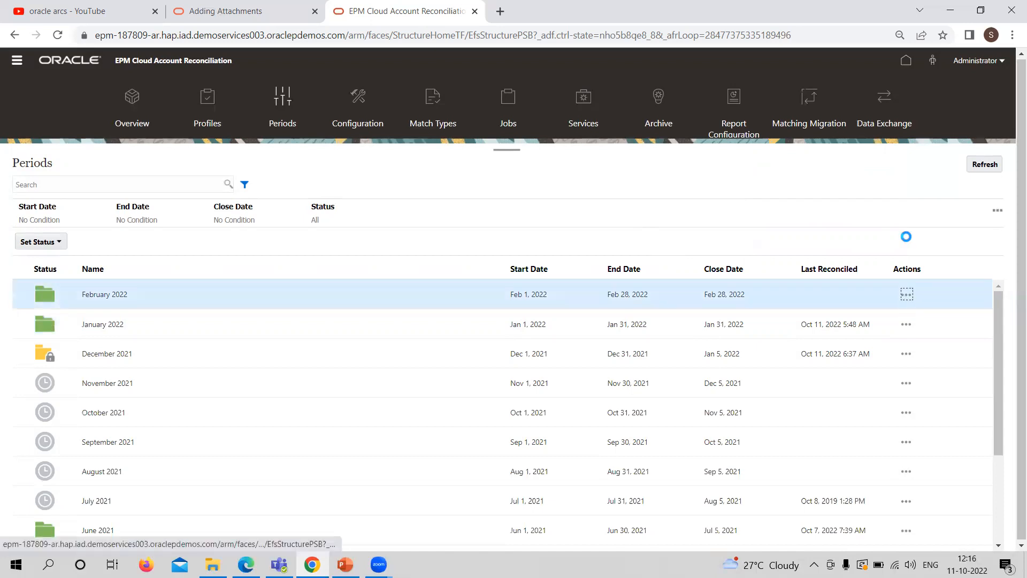